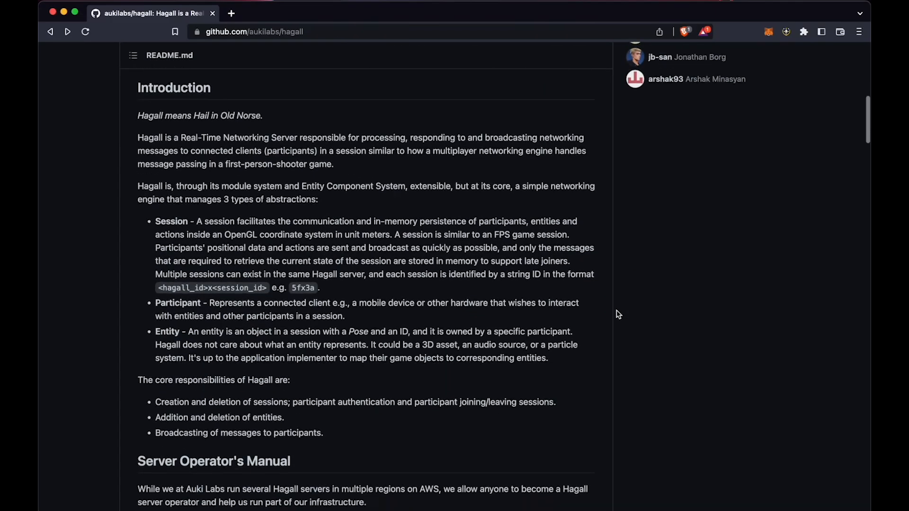
- Review the Hagall README's internet connection and domain requirements
scroll(down, 3)
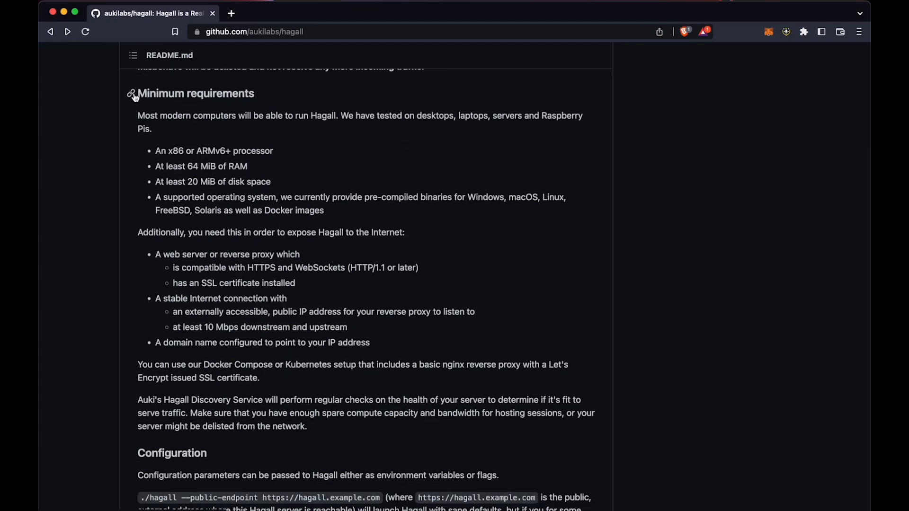
mouse_move(113, 233)
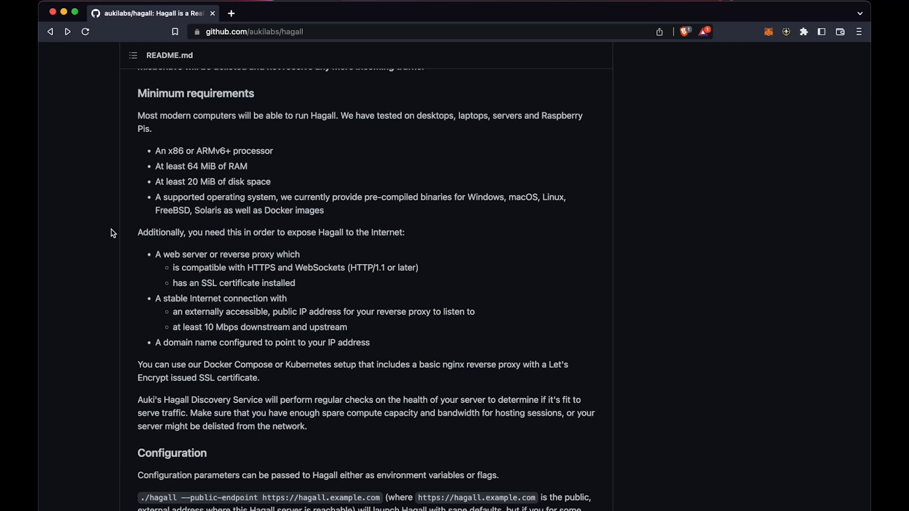
mouse_move(151, 297)
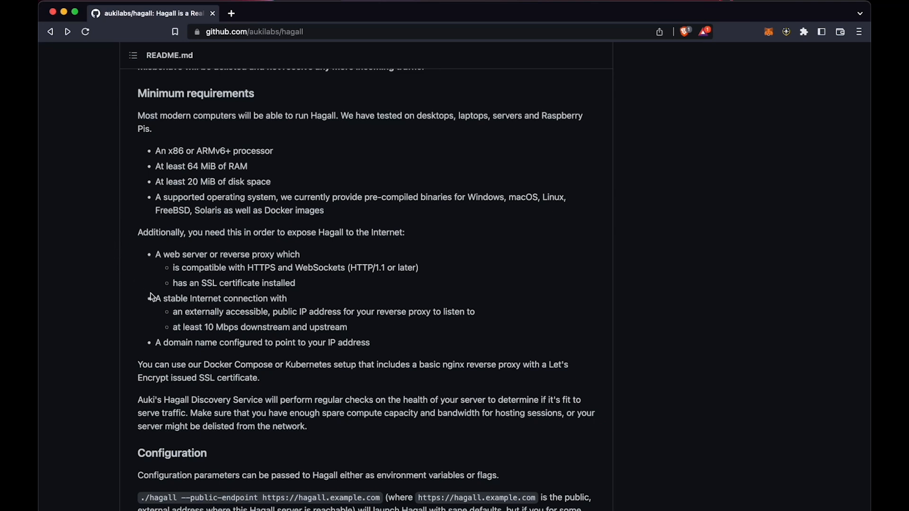
drag(150, 298, 370, 342)
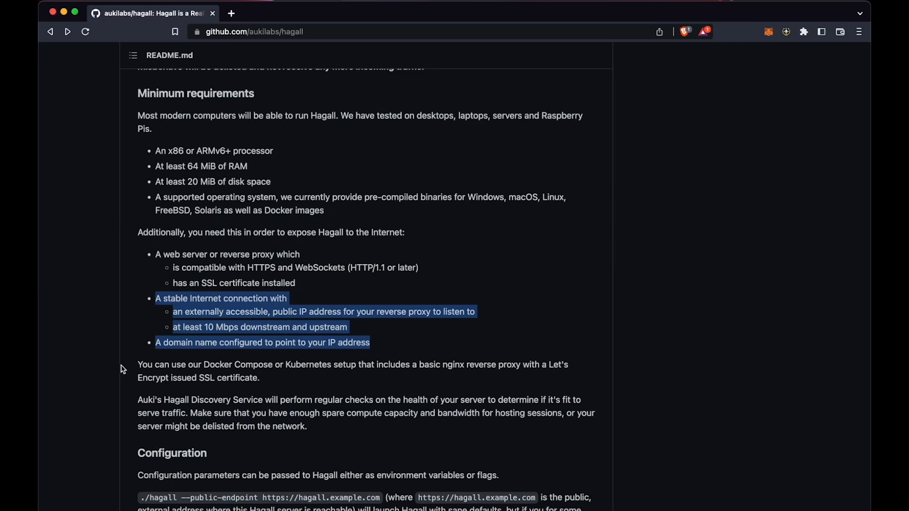
mouse_move(147, 370)
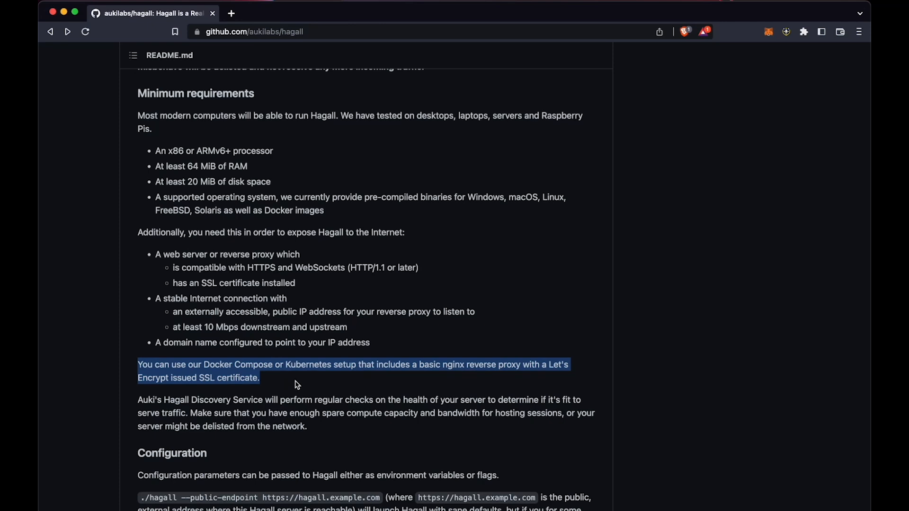
- Review the Docker Compose setup steps, then head to whatismyip.com in a new tab
scroll(down, 3)
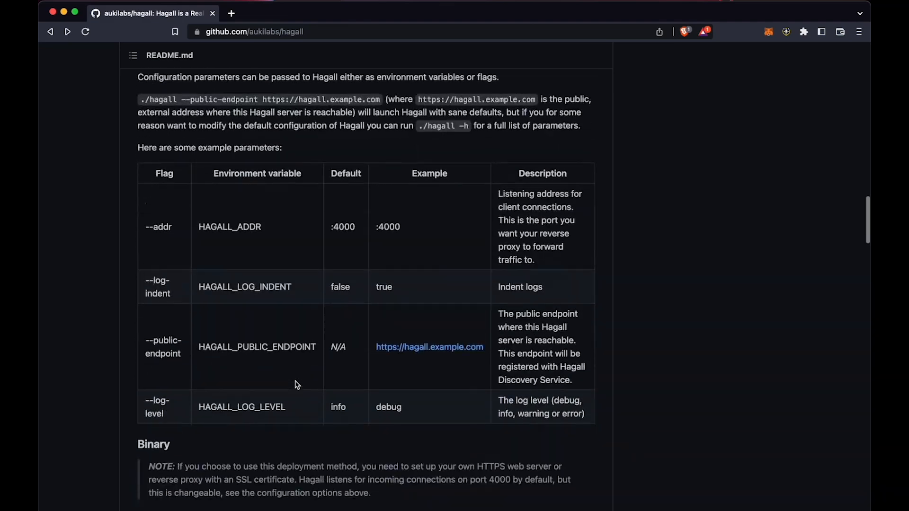
scroll(down, 3)
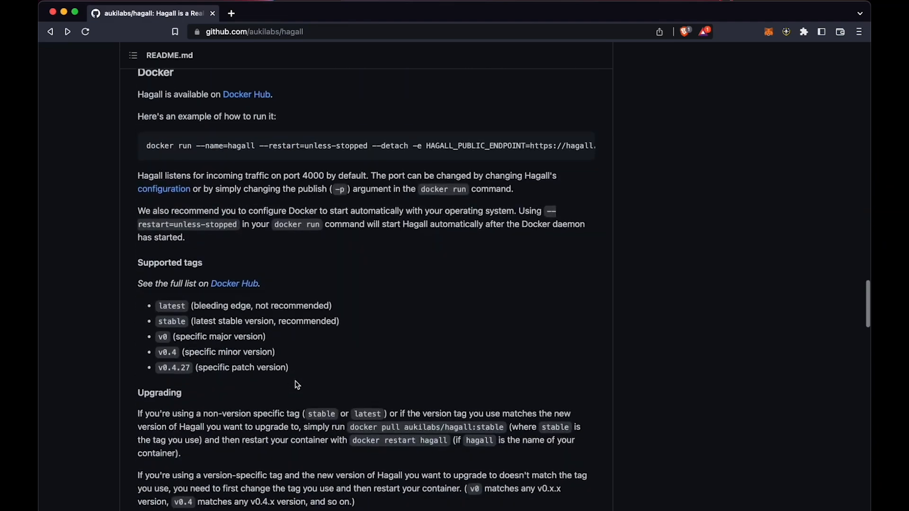
scroll(down, 3)
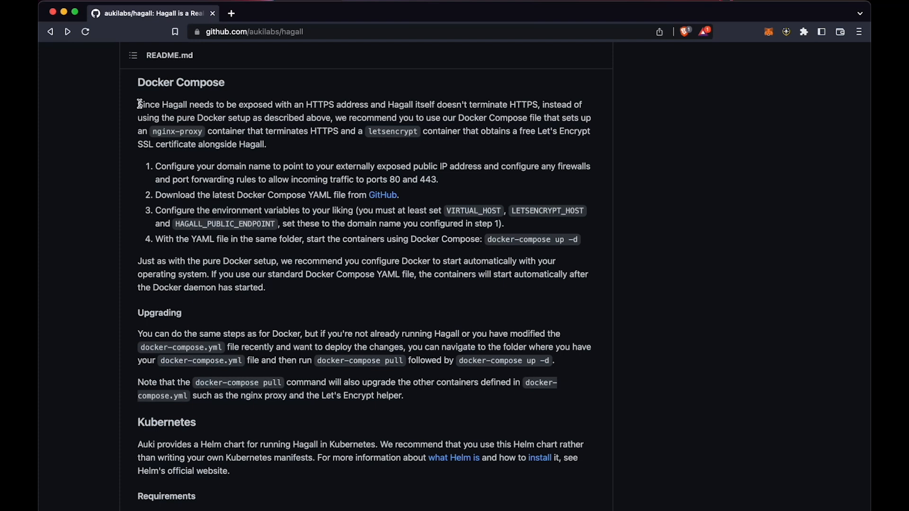
drag(138, 104, 577, 238)
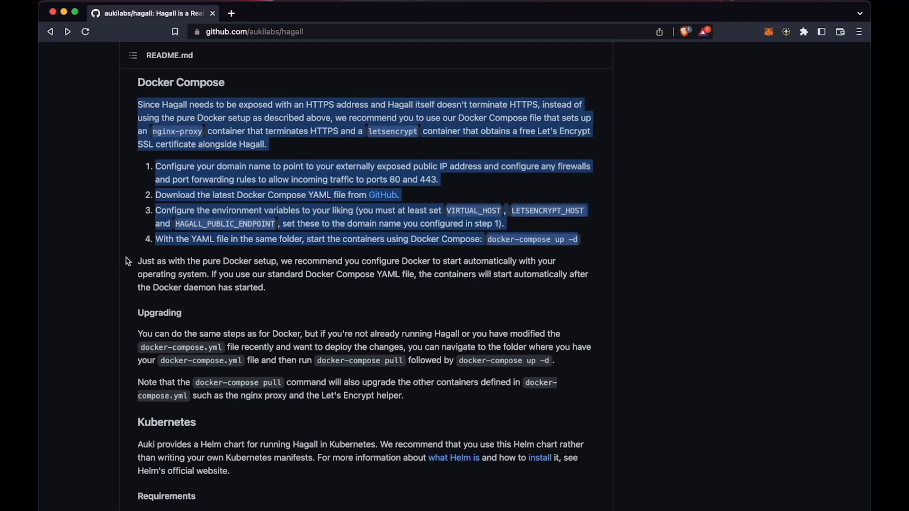
text(whatismyip.com)
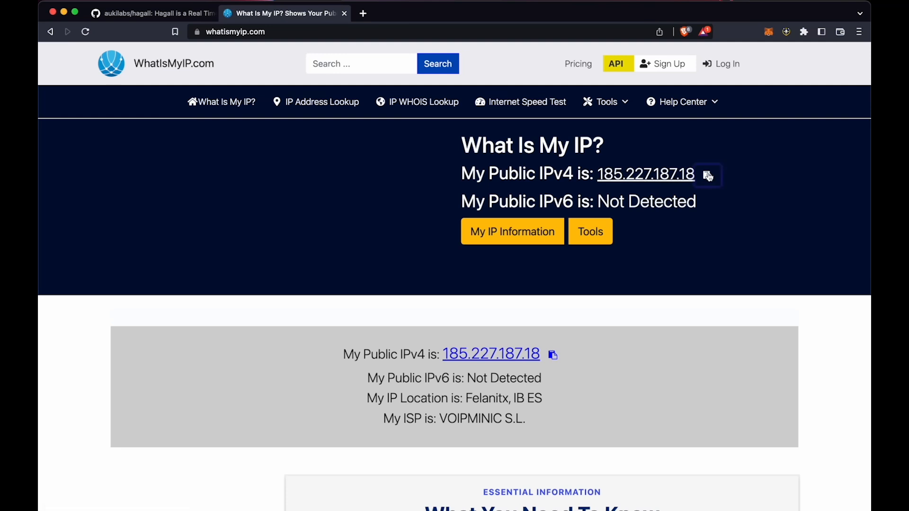
- Copy the public IPv4 address 185.227.187.18 and dismiss the confirmation
click(707, 174)
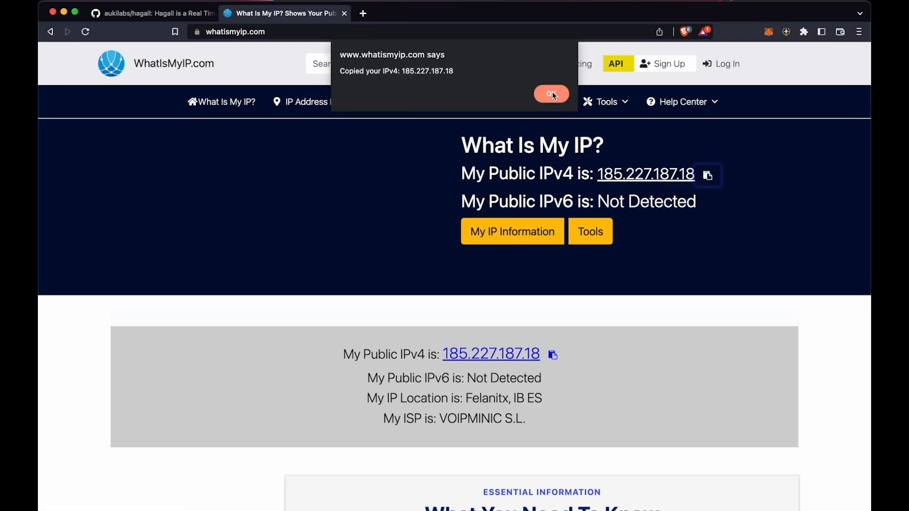
click(549, 95)
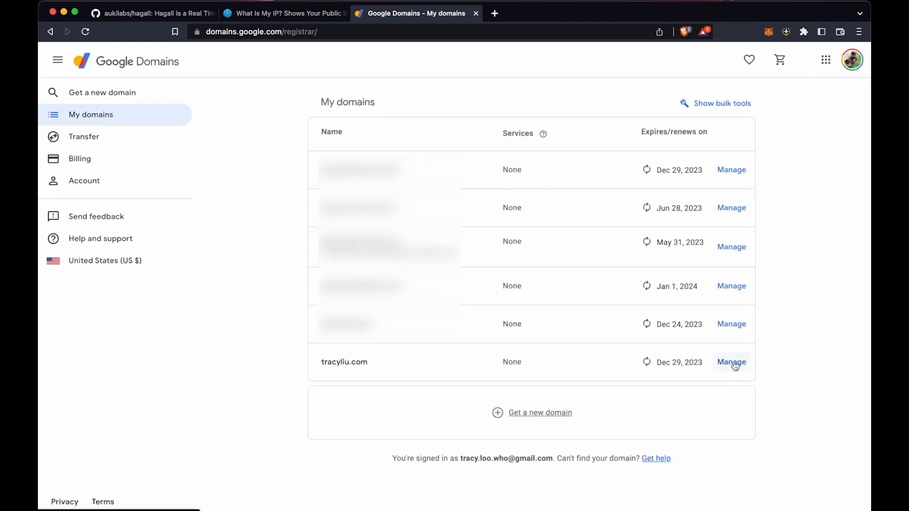
- Go to the domain's DNS page in Google Domains and start editing custom records
click(731, 362)
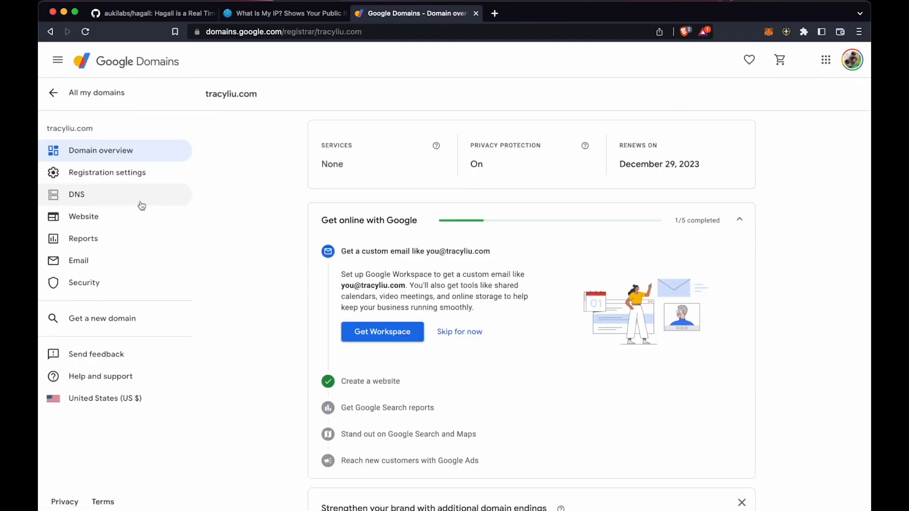
click(75, 194)
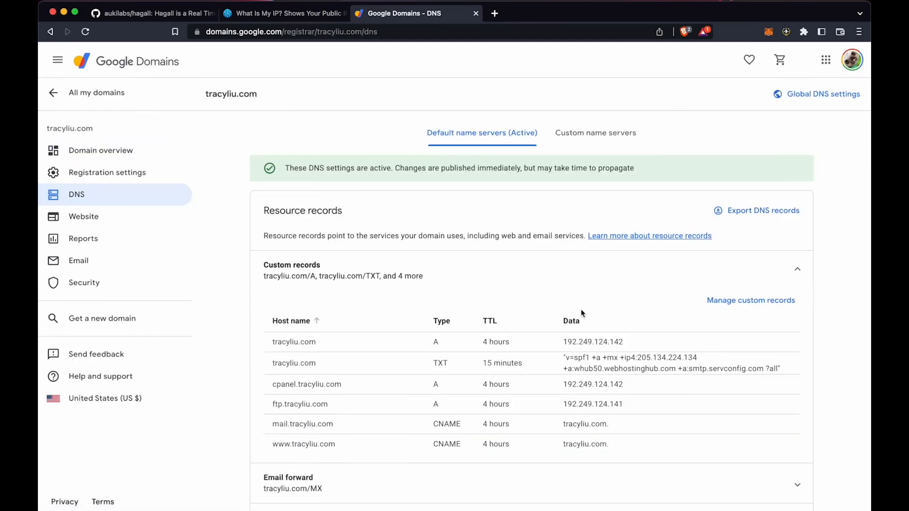
mouse_move(755, 308)
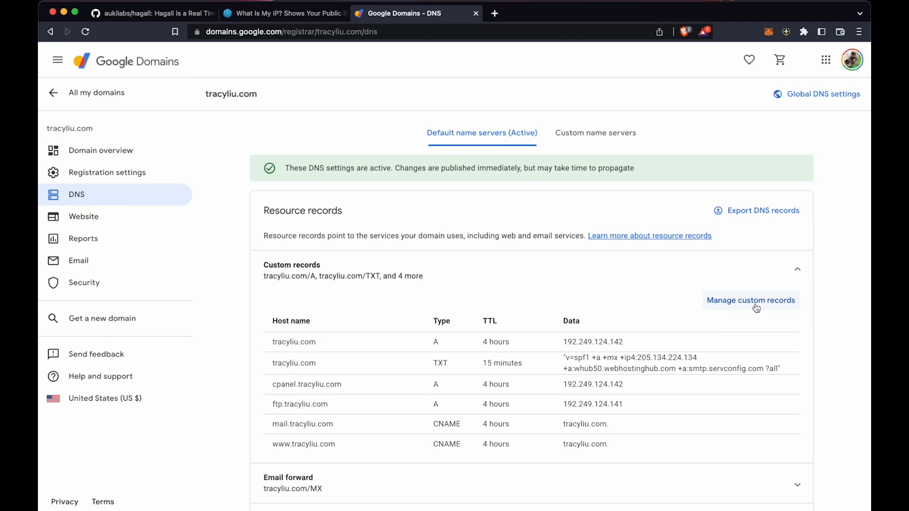
click(749, 300)
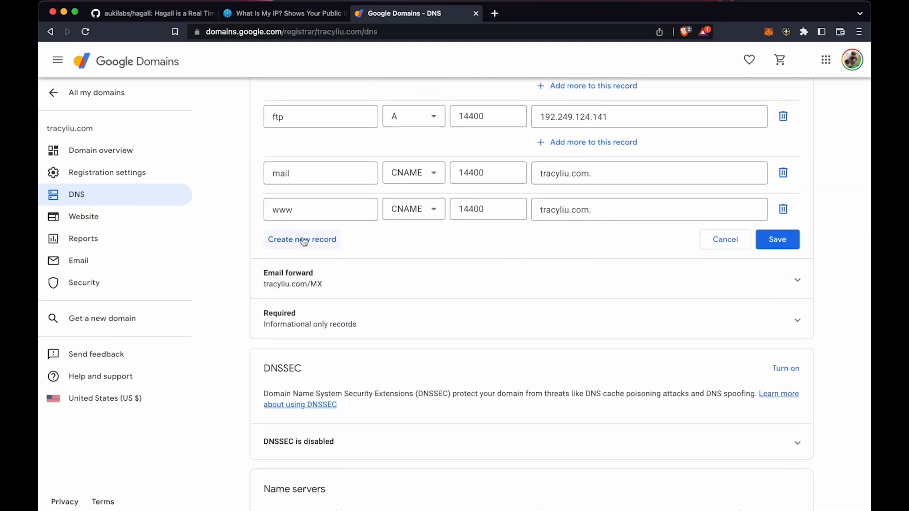
- Add and save an A record 'hagall' pointing to 185.227.187.18
text(hag)
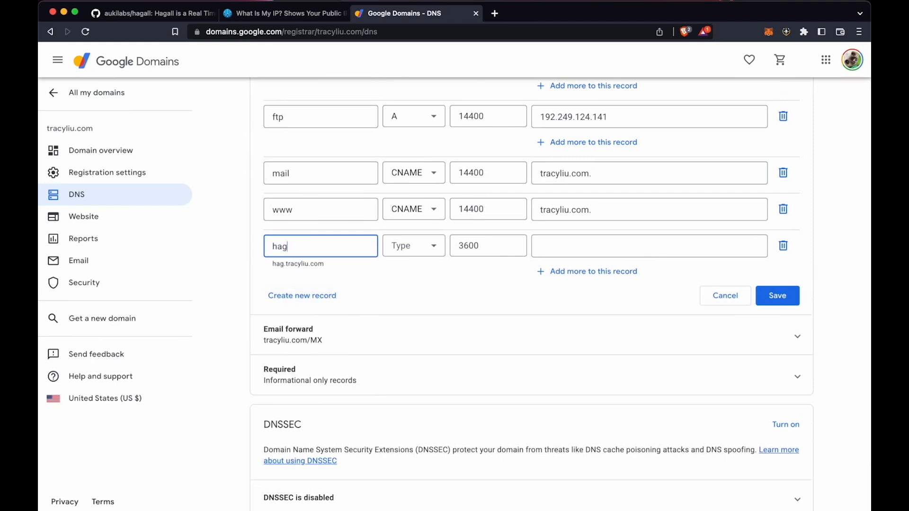
text(all)
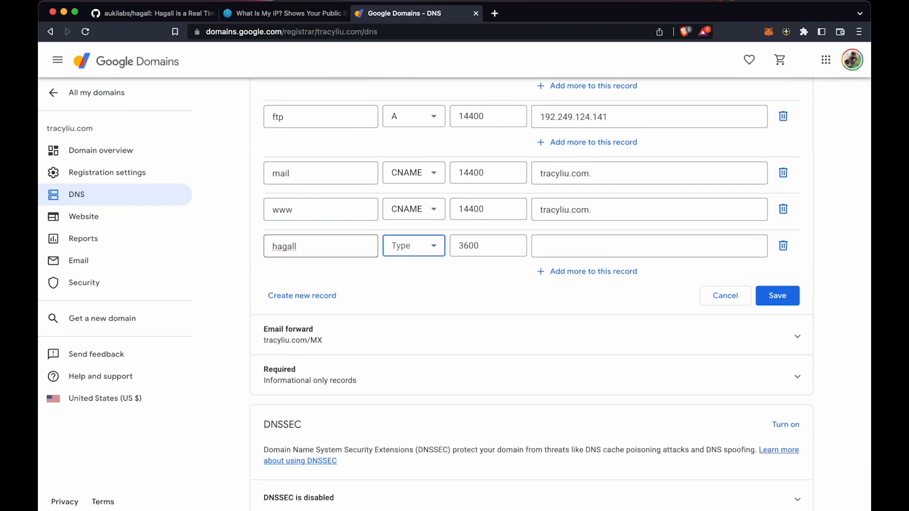
click(412, 246)
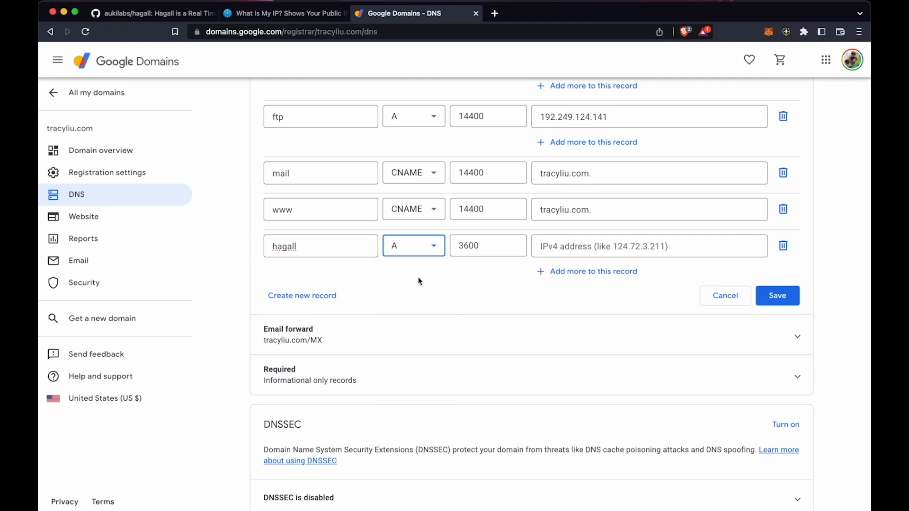
click(649, 246)
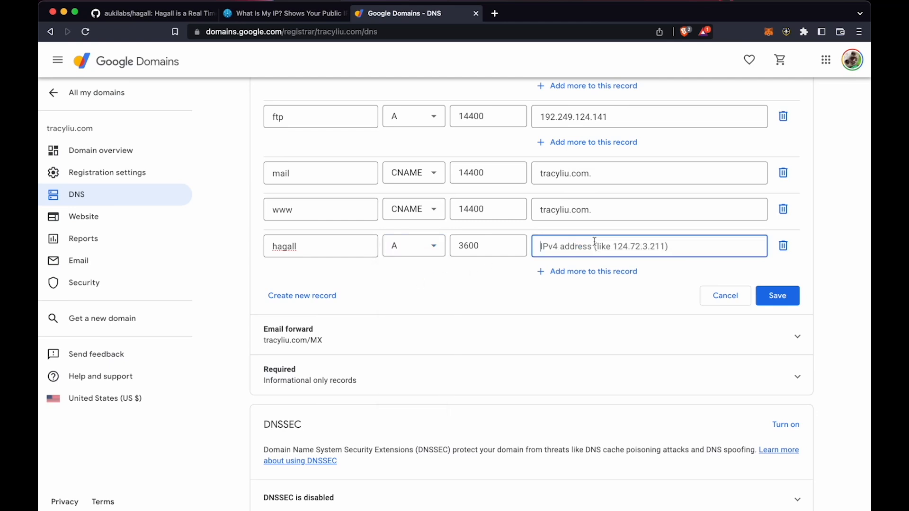
text(185.227.187.18)
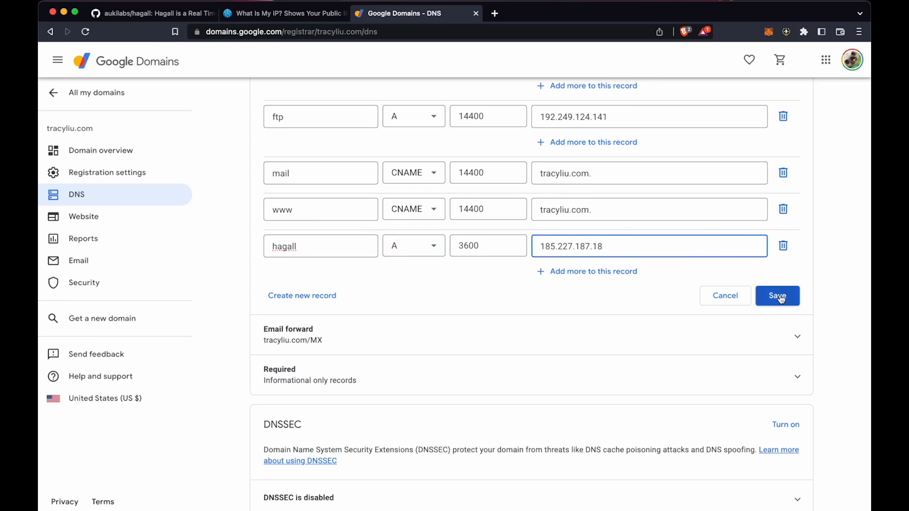
click(777, 295)
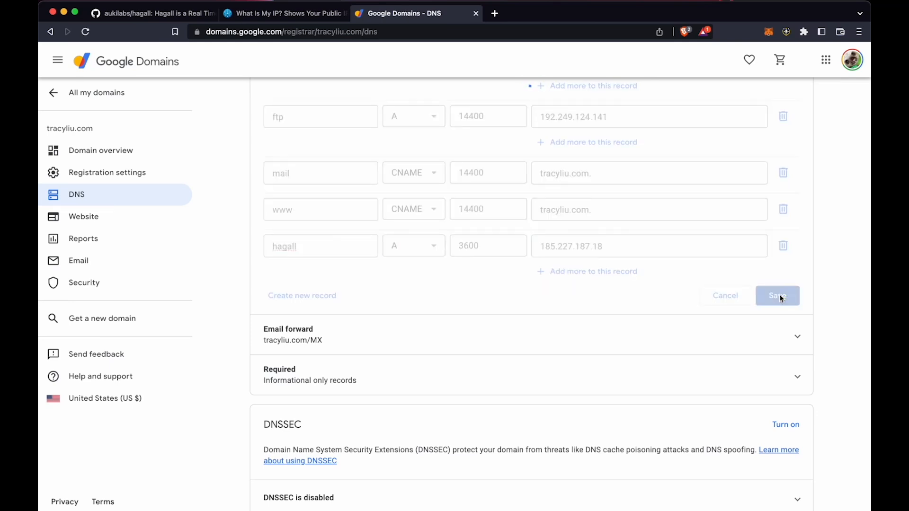
click(777, 295)
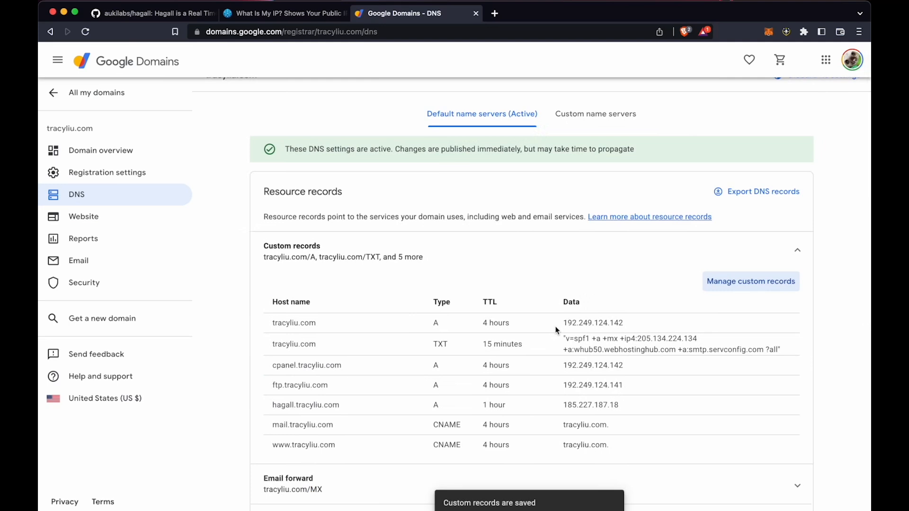
mouse_move(569, 190)
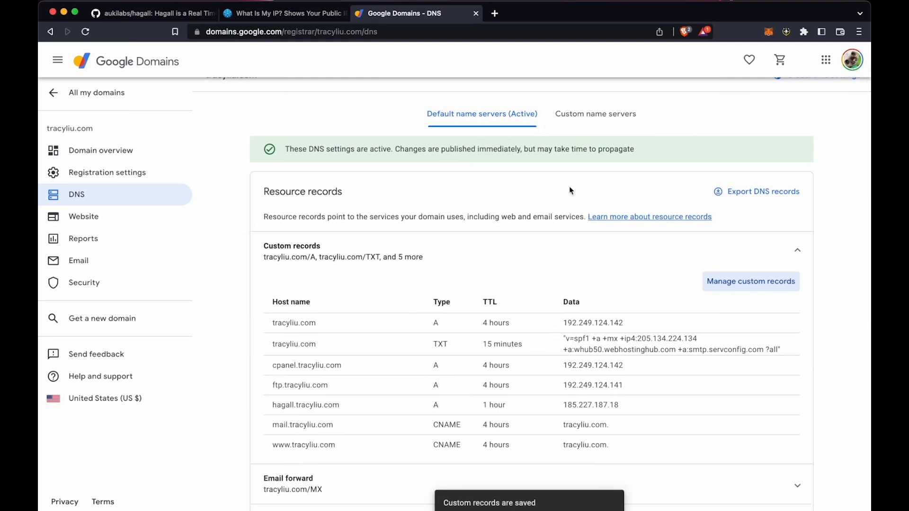
click(626, 12)
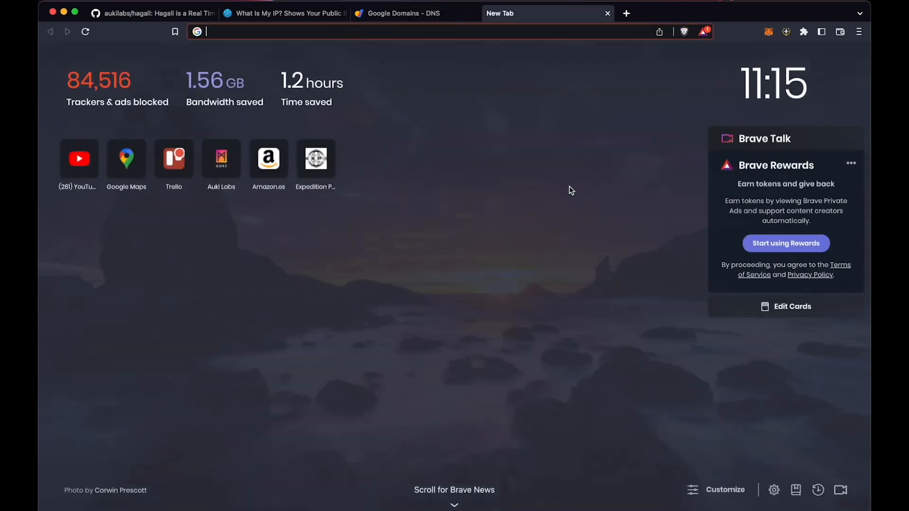
- Download Docker Desktop for Apple chips from docker.com, saving Docker.dmg to the Desktop
text(docker.com)
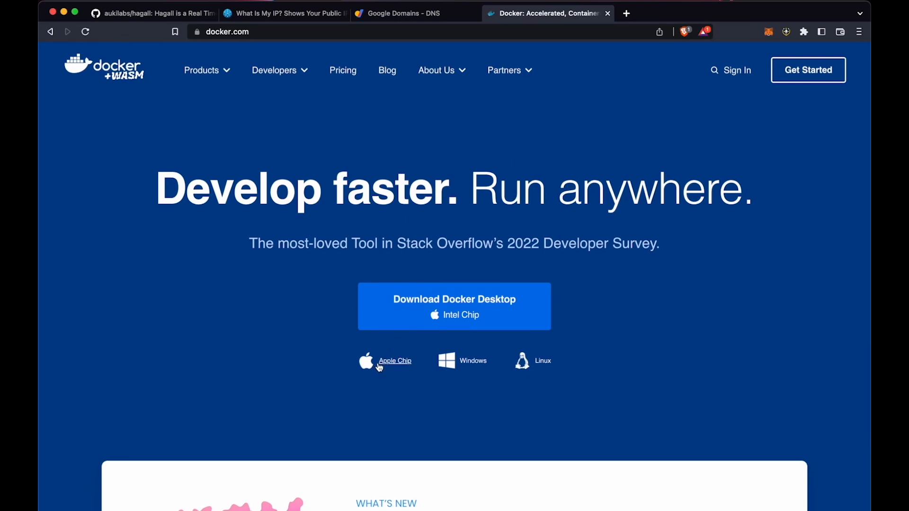
click(455, 268)
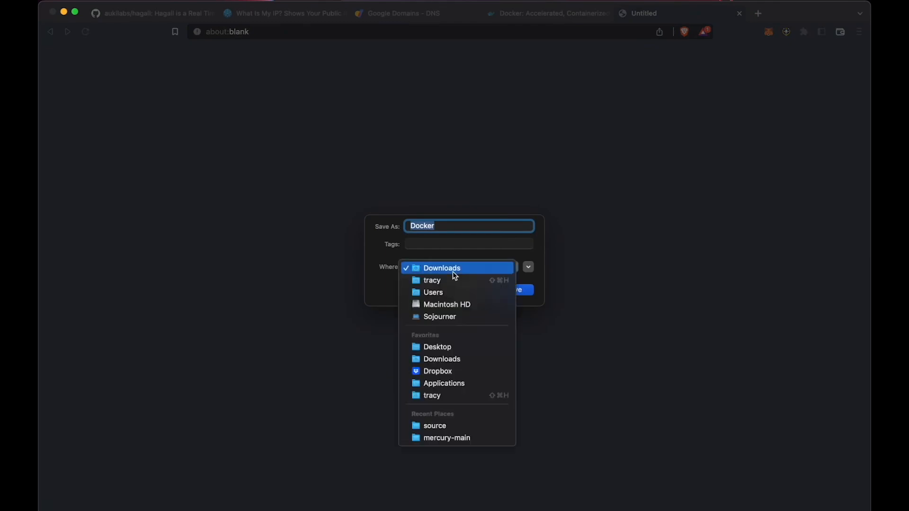
click(437, 347)
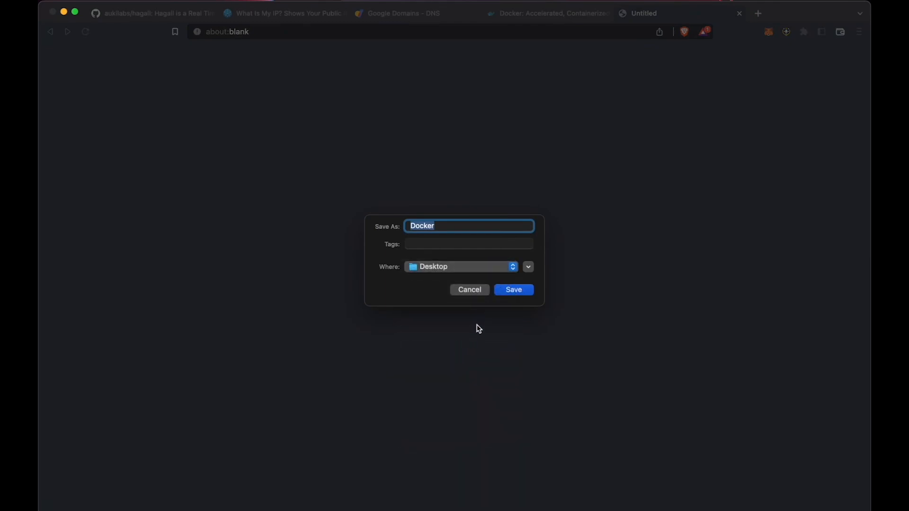
click(512, 290)
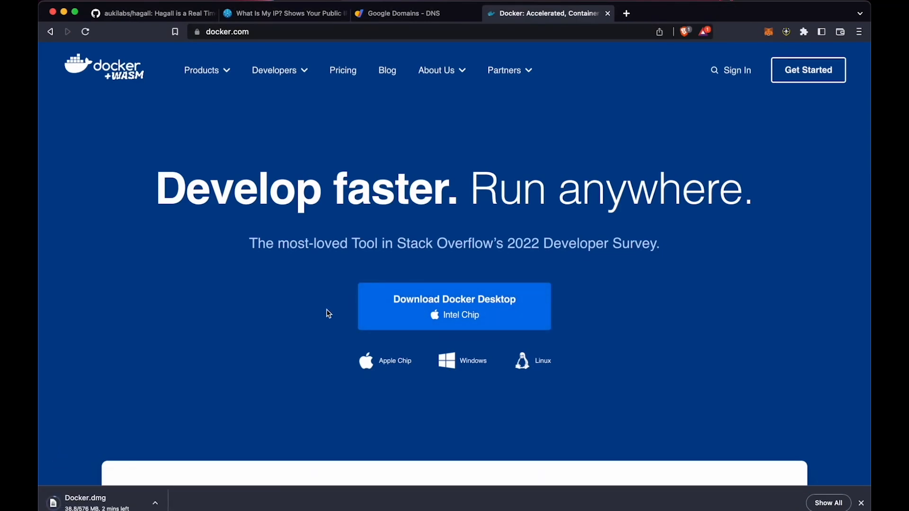
mouse_move(242, 360)
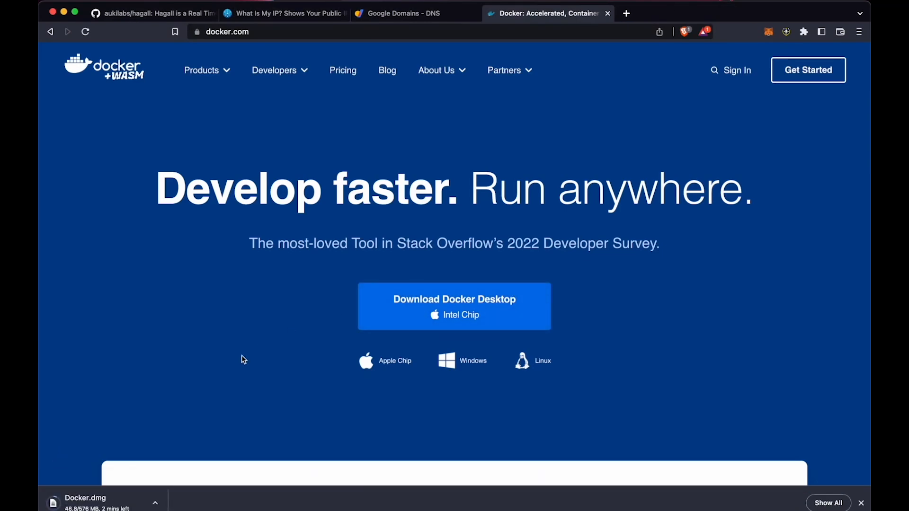
- Install Docker by copying it from Docker.dmg into the Applications folder
click(84, 499)
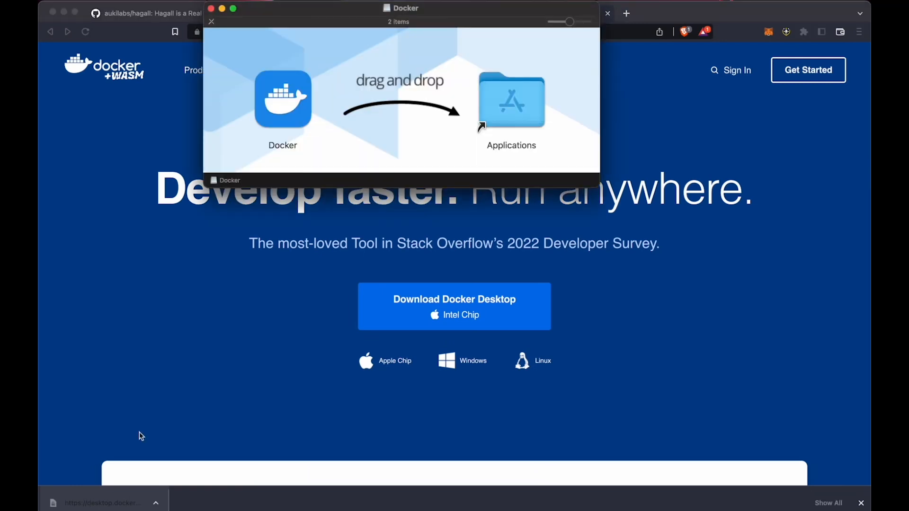
drag(282, 99, 511, 101)
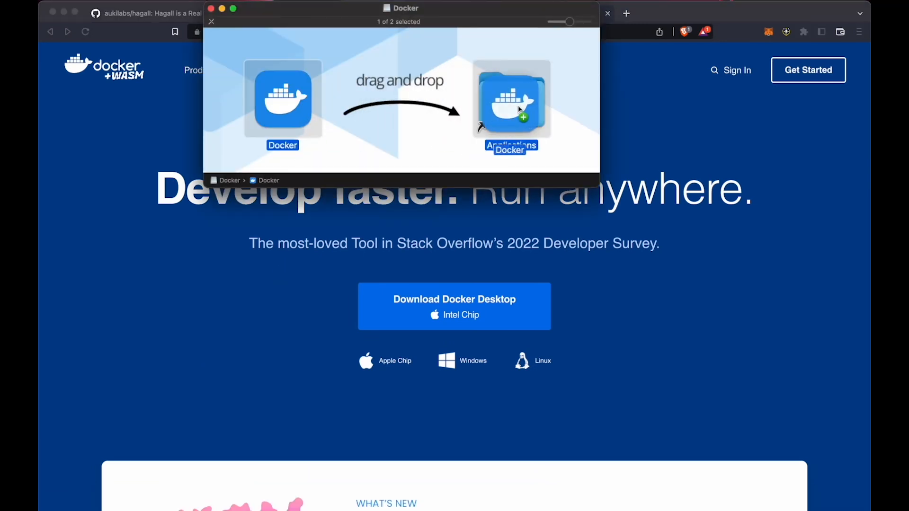
drag(282, 98, 510, 98)
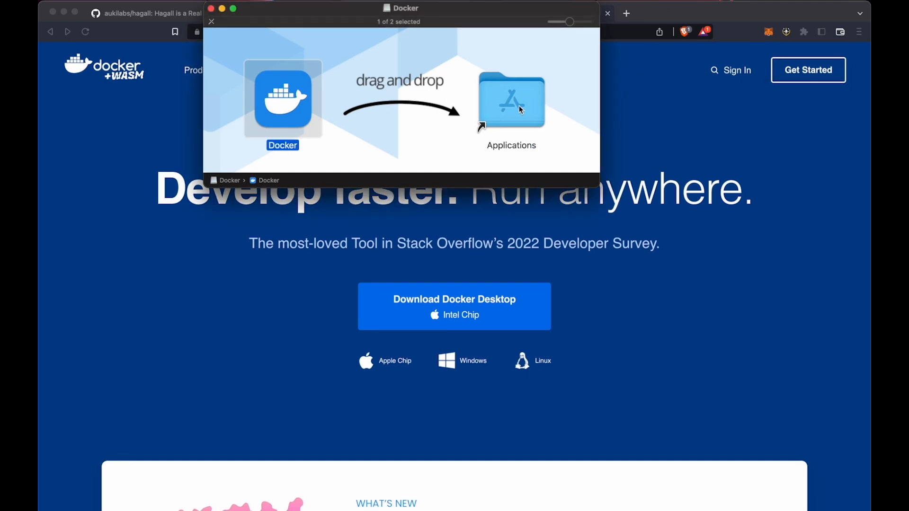
mouse_move(184, 493)
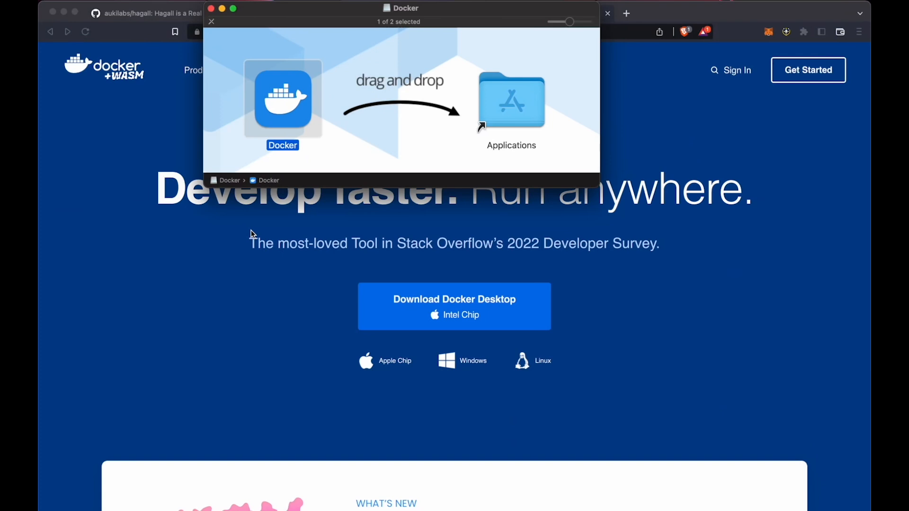
mouse_move(204, 7)
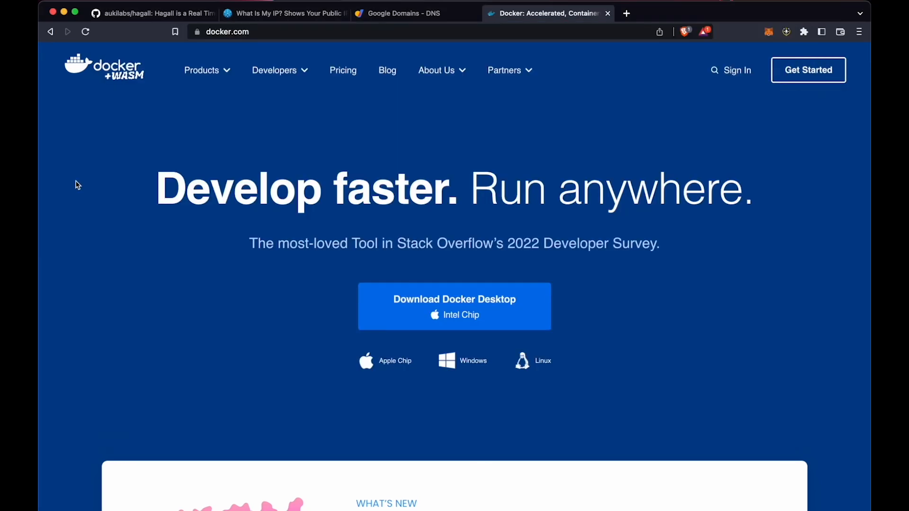
- Download the hagall repository as a ZIP to the Desktop
click(153, 12)
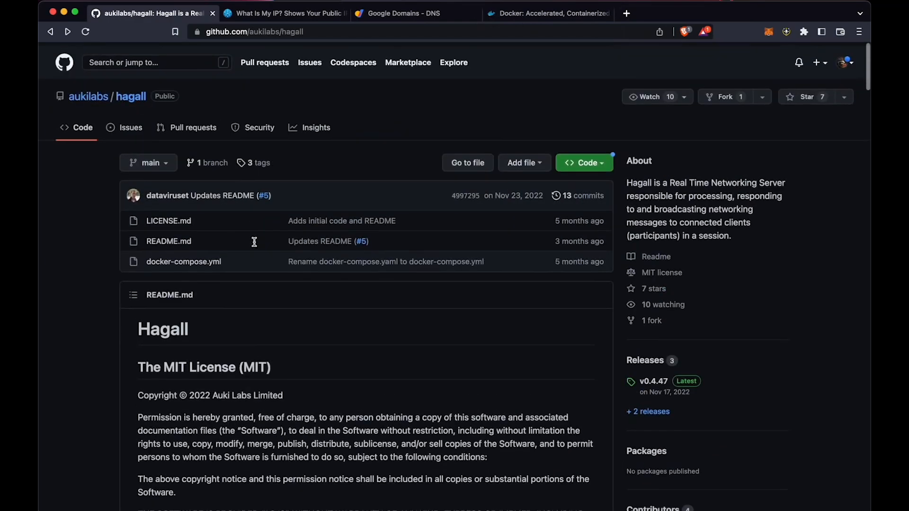
click(584, 161)
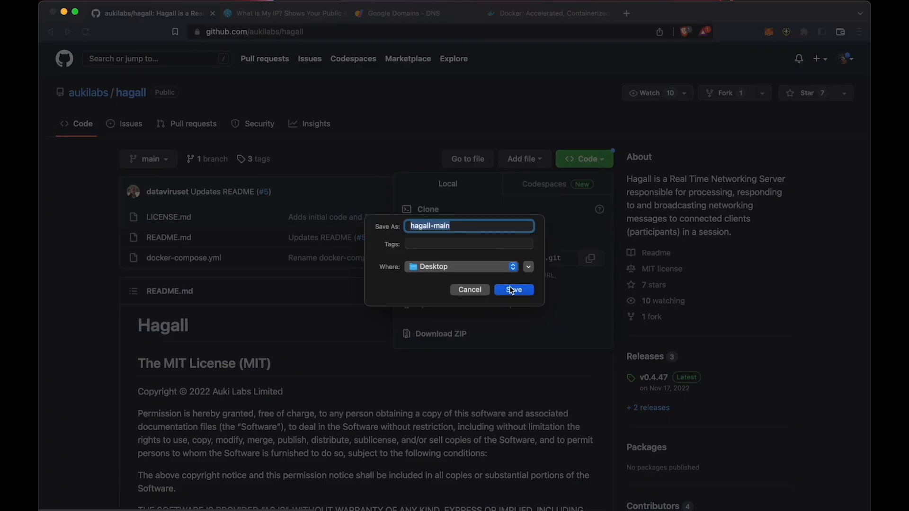
click(512, 290)
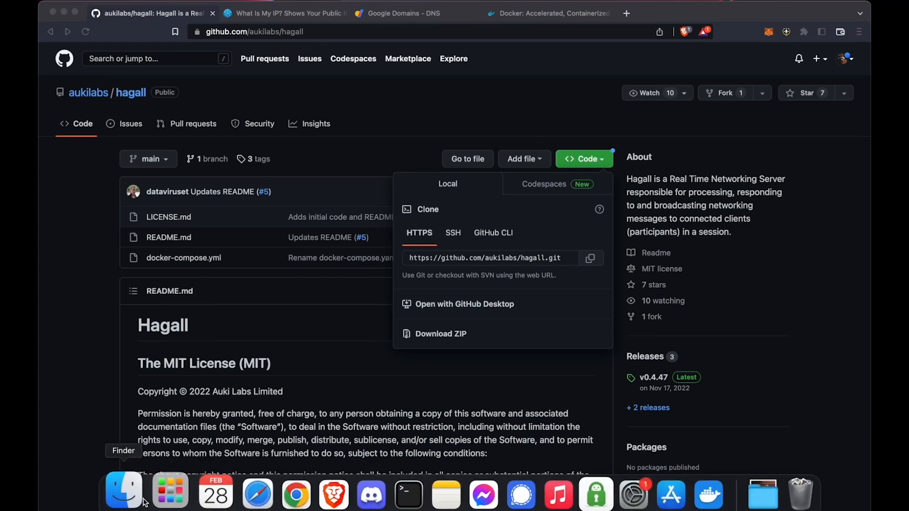
- In Finder, browse hagall-main and the home folder, opening docker-compose.yml in a text editor
click(123, 493)
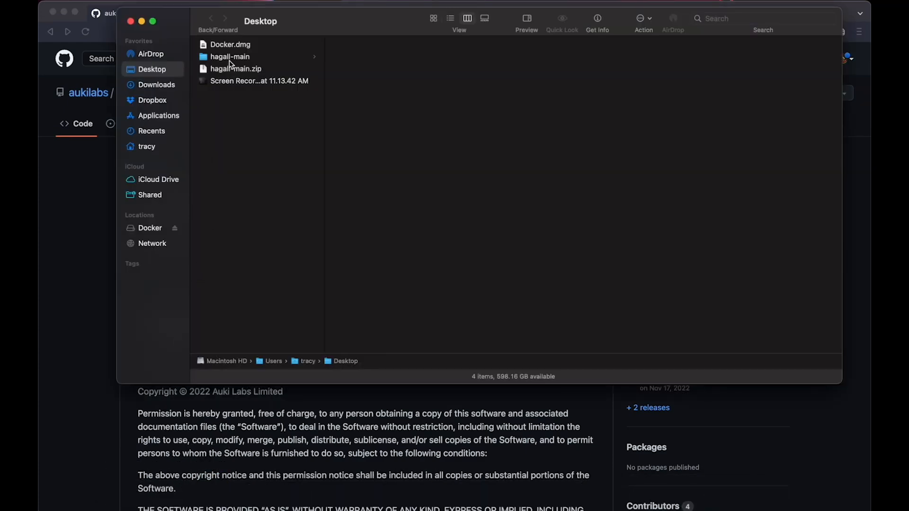
click(229, 56)
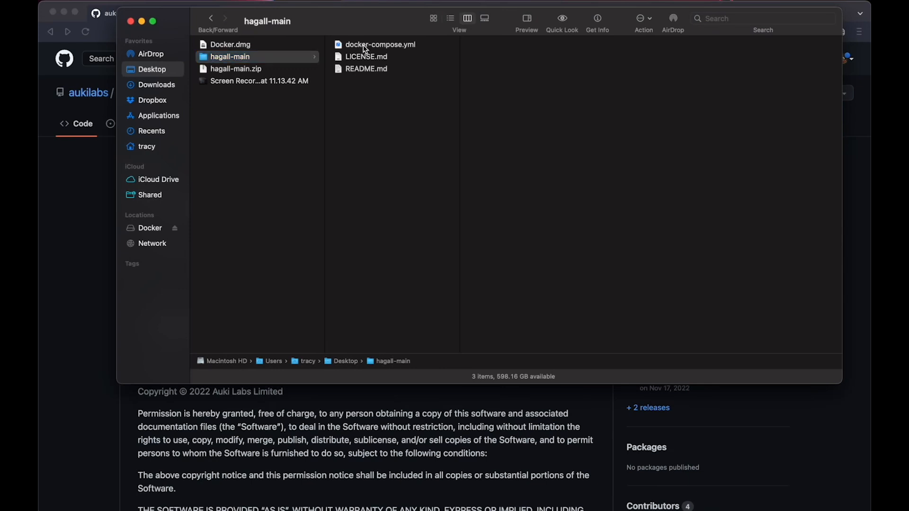
click(146, 146)
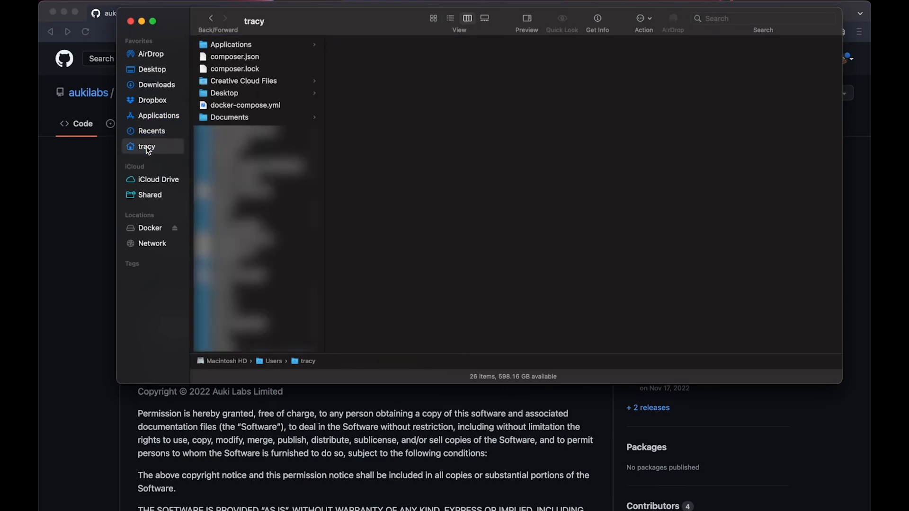
right_click(245, 106)
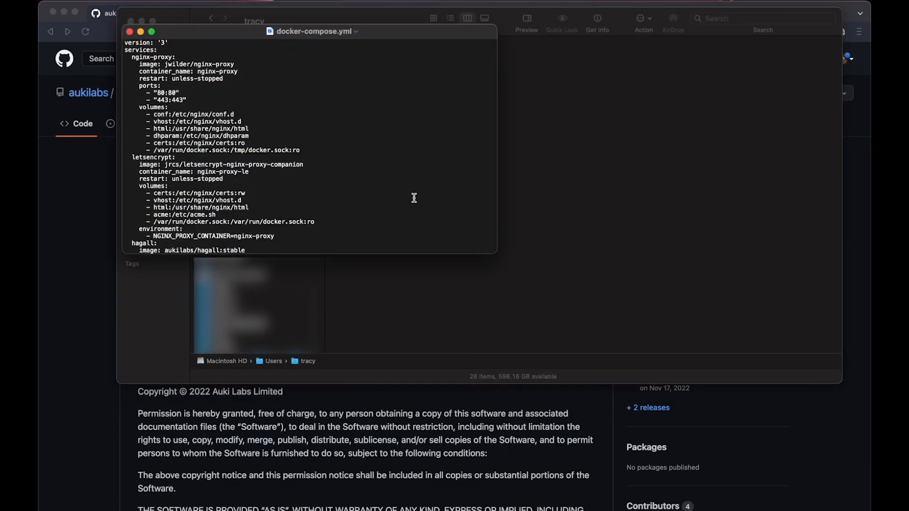
- Replace 'example' with 'tracyliu' in LETSENCRYPT_HOST and HAGALL_PUBLIC_ENDPOINT
scroll(down, 3)
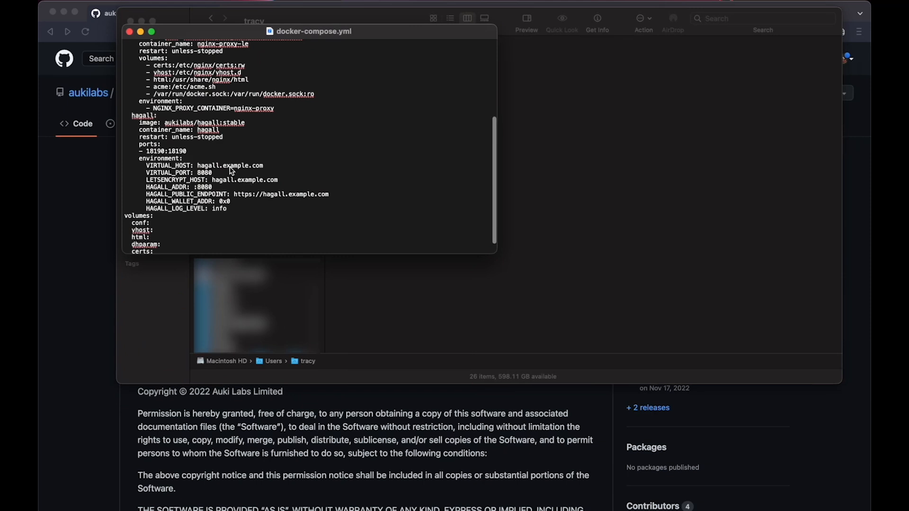
double_click(234, 164)
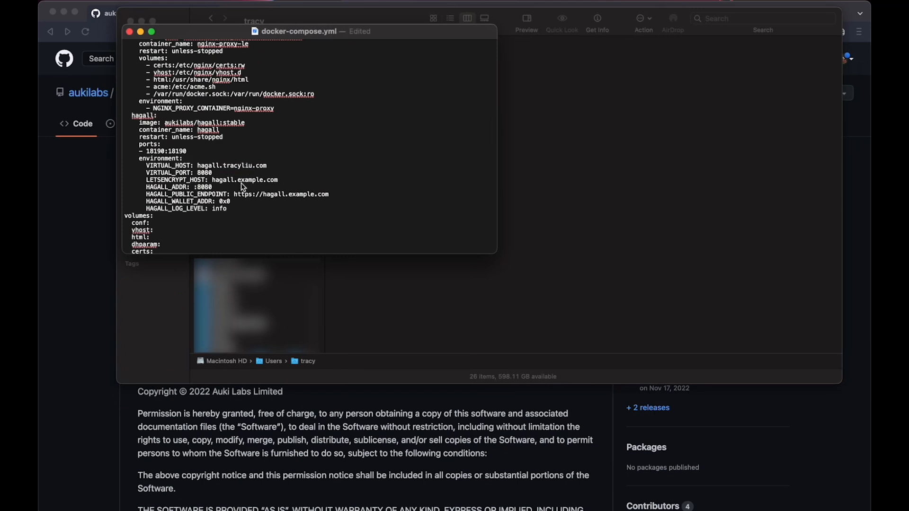
double_click(250, 180)
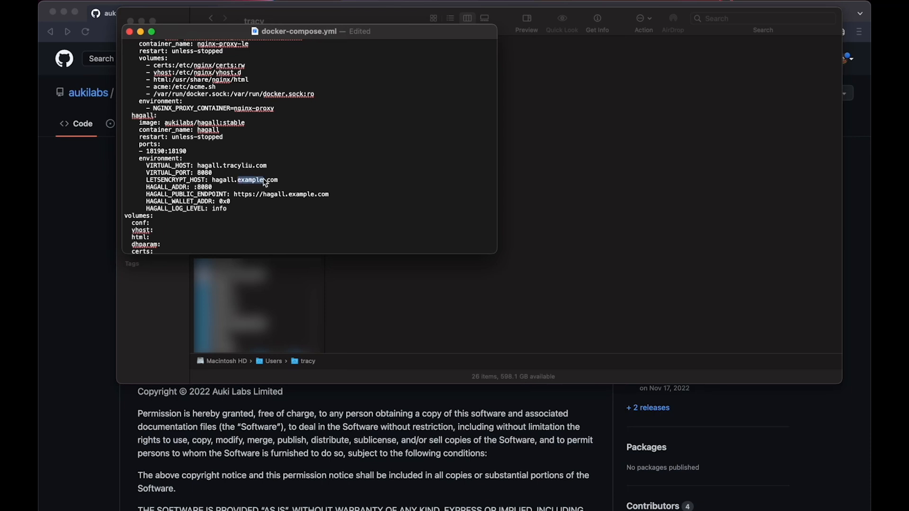
text(tracyliu)
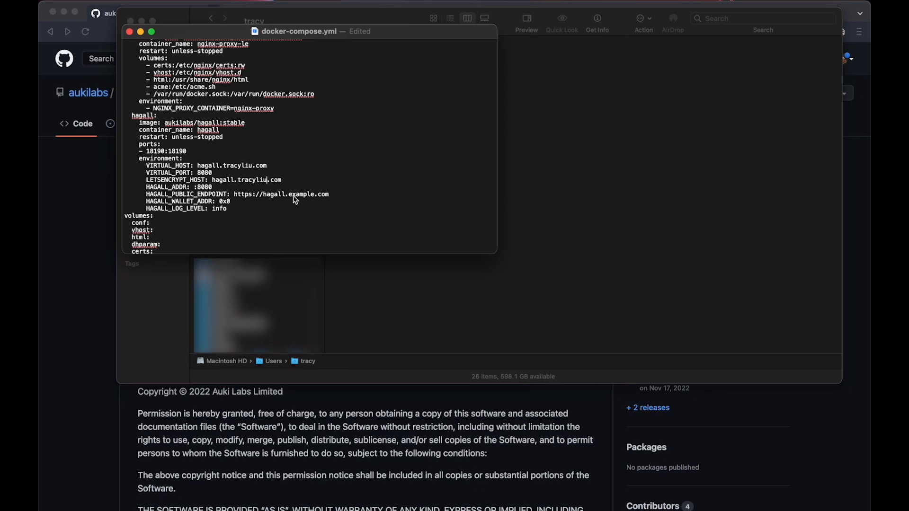
double_click(302, 194)
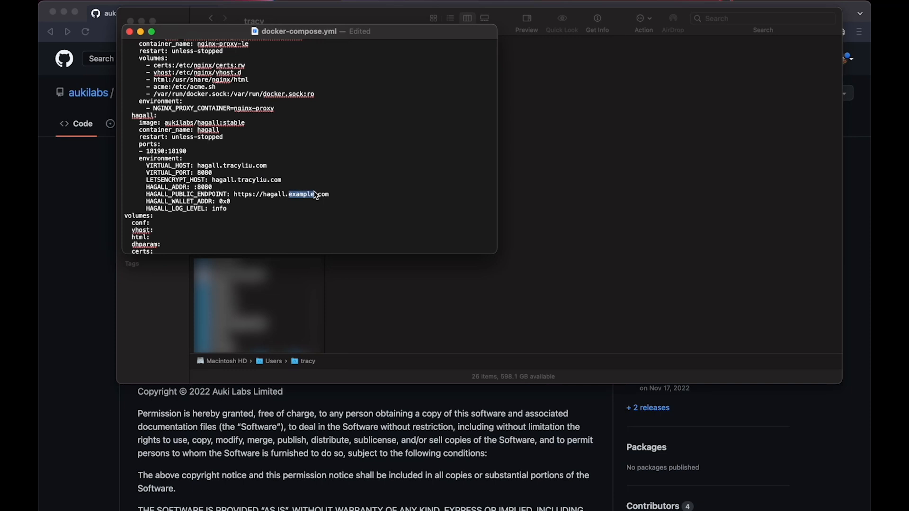
text(tracyliu)
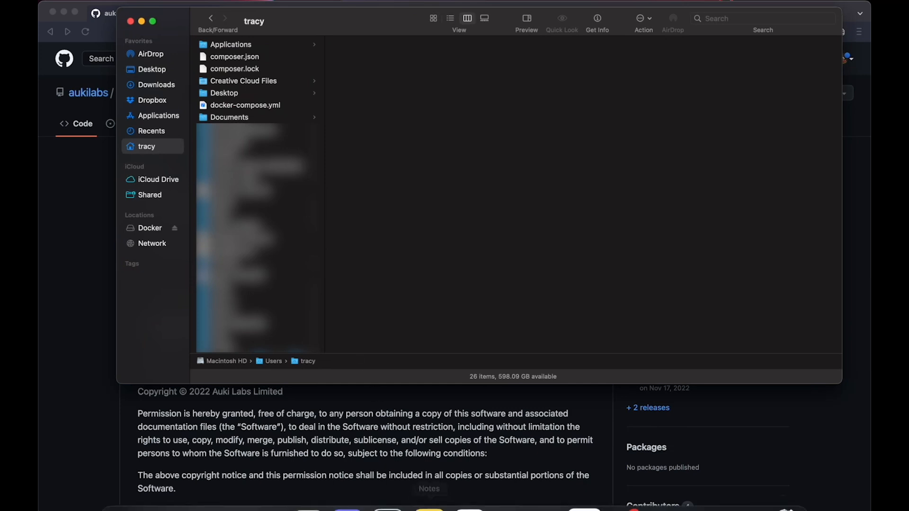
- Run docker-compose up -d from a new Terminal window in the home folder
click(389, 494)
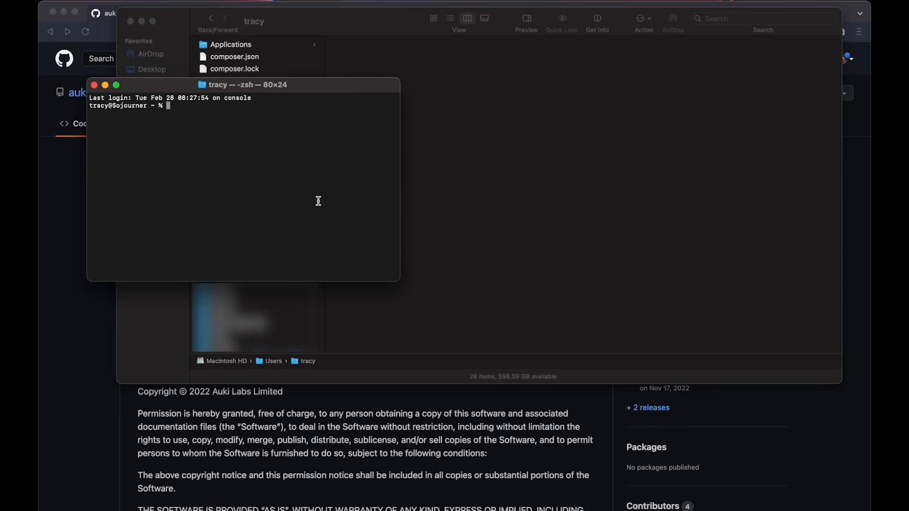
text(docker-compo)
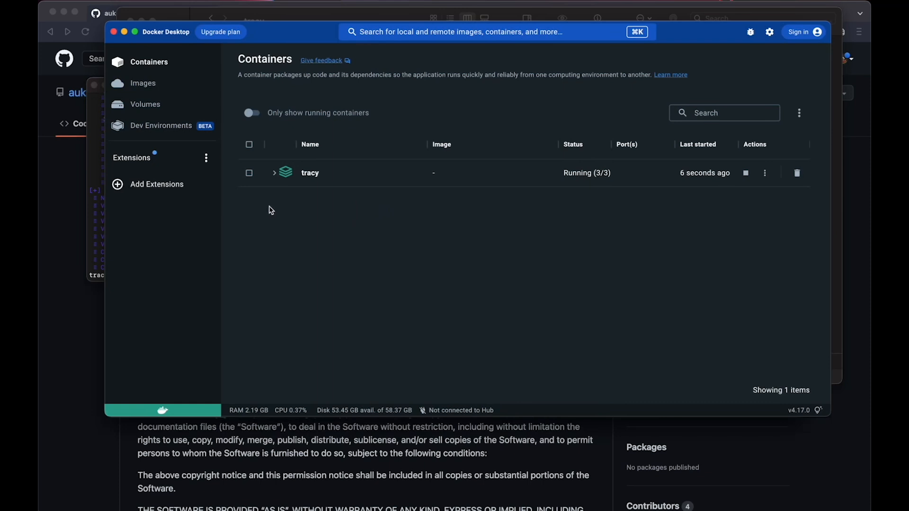
- Expand the tracy stack and view the hagall container's logs showing registration to hds
click(275, 172)
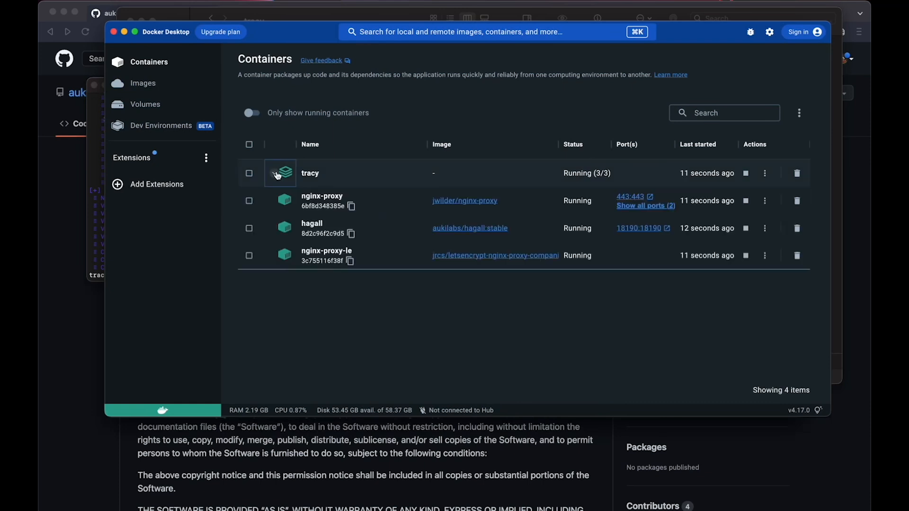
click(312, 224)
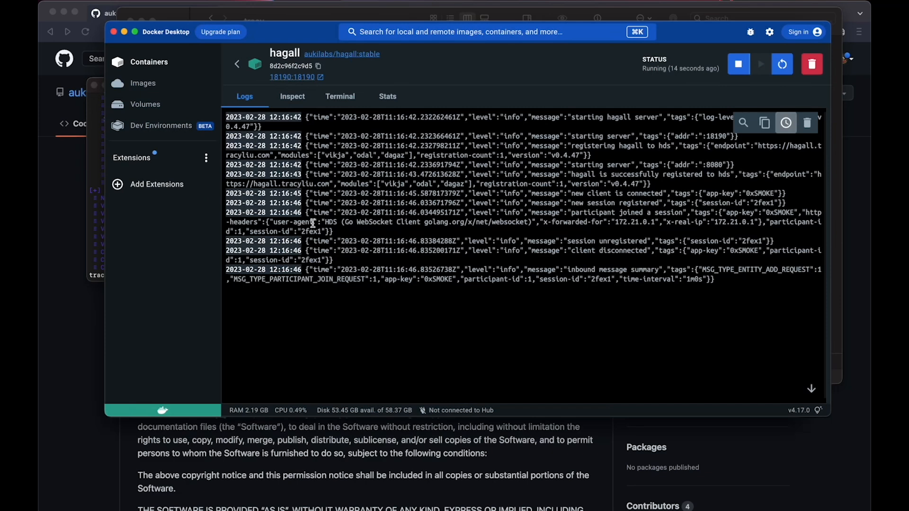
mouse_move(492, 218)
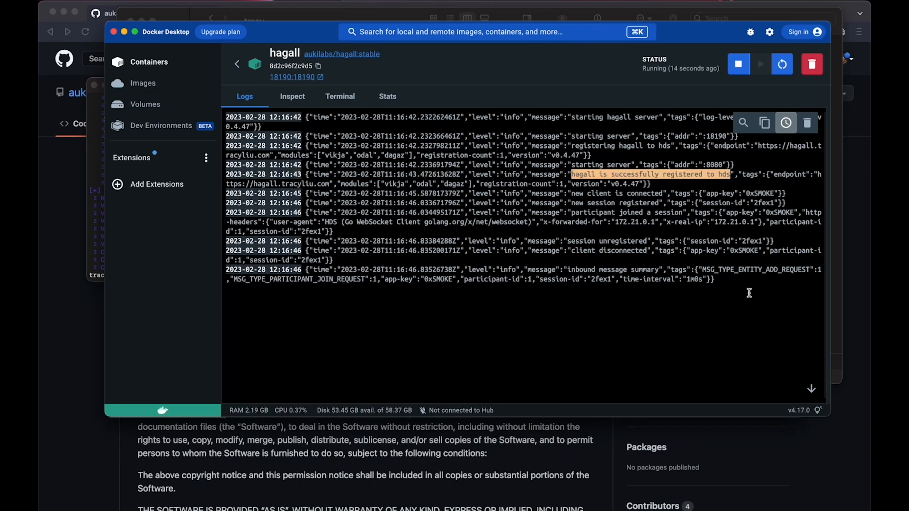
mouse_move(754, 302)
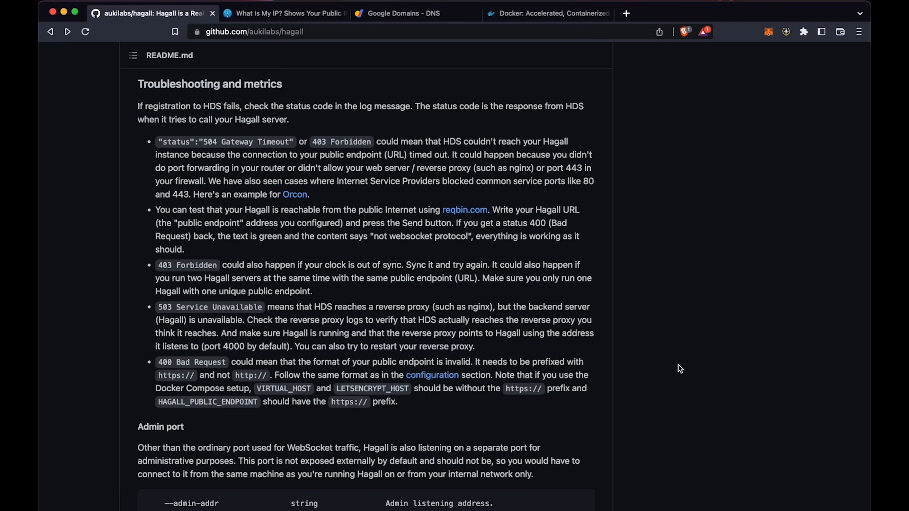
mouse_move(470, 217)
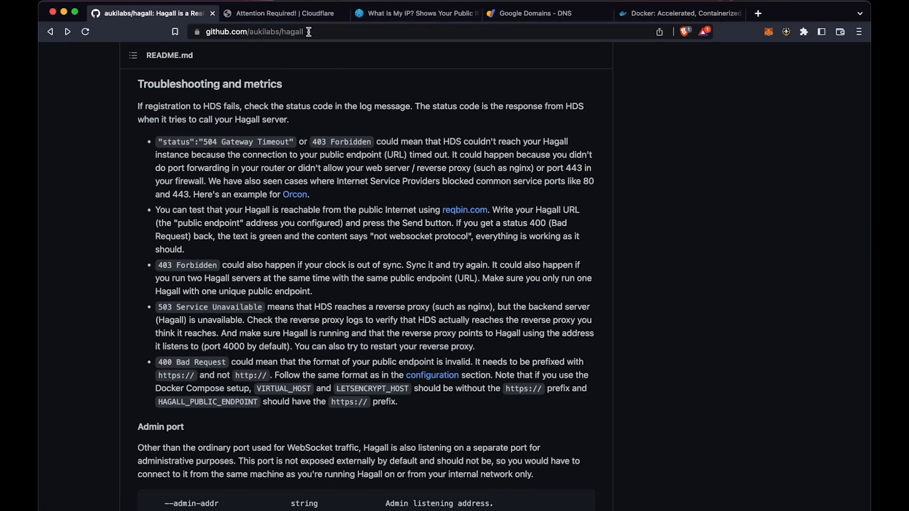
click(463, 210)
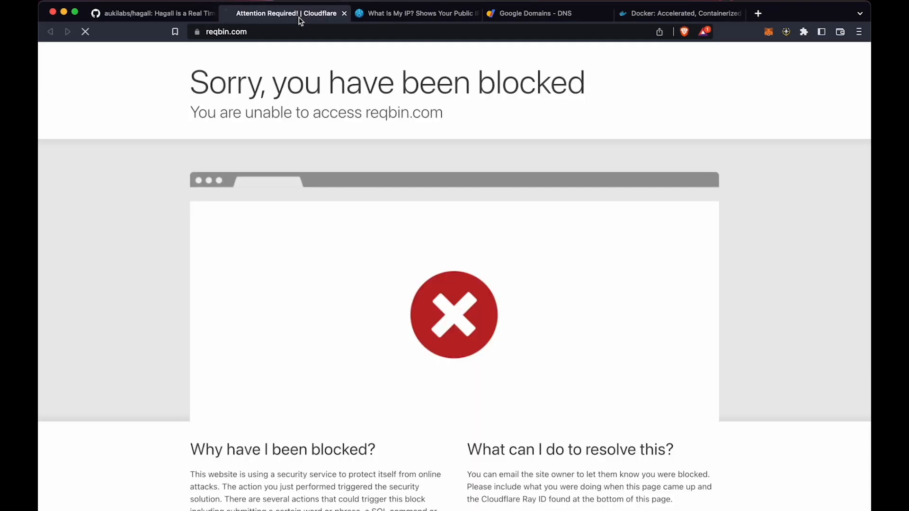
click(84, 32)
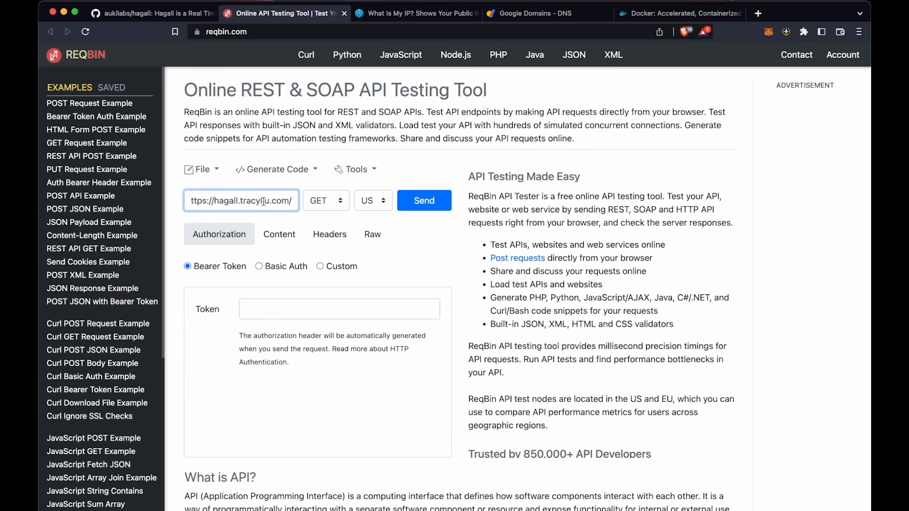
click(424, 200)
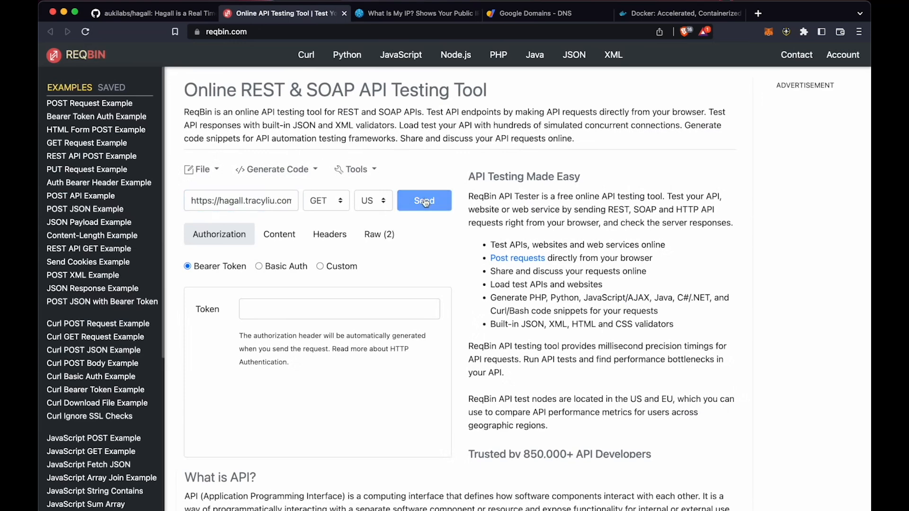
click(424, 200)
text(nsl)
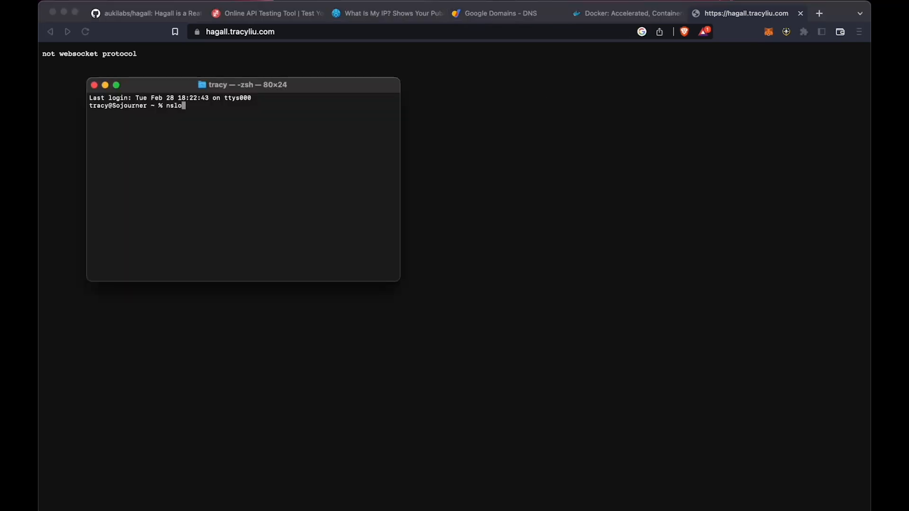
- Run nslookup on hagall.tracyliu.com to check where the domain resolves
text(okup hagall.tracy)
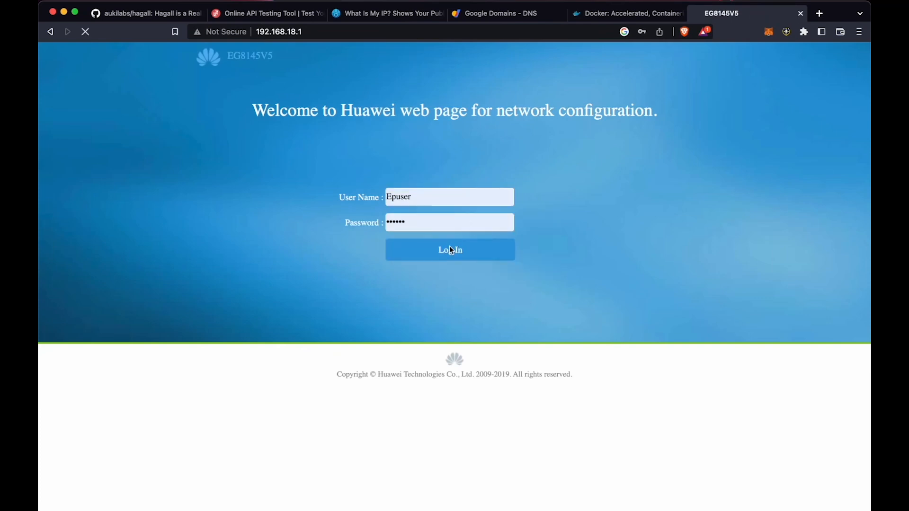
click(450, 250)
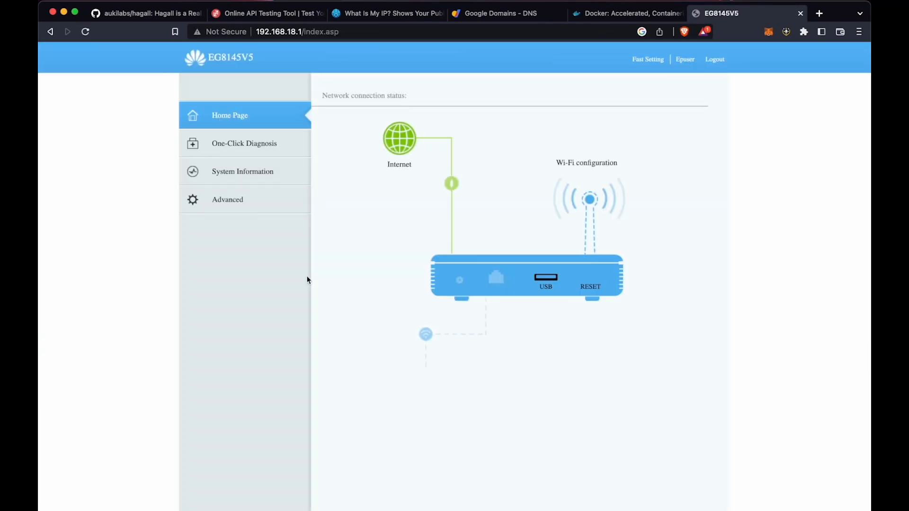
click(242, 172)
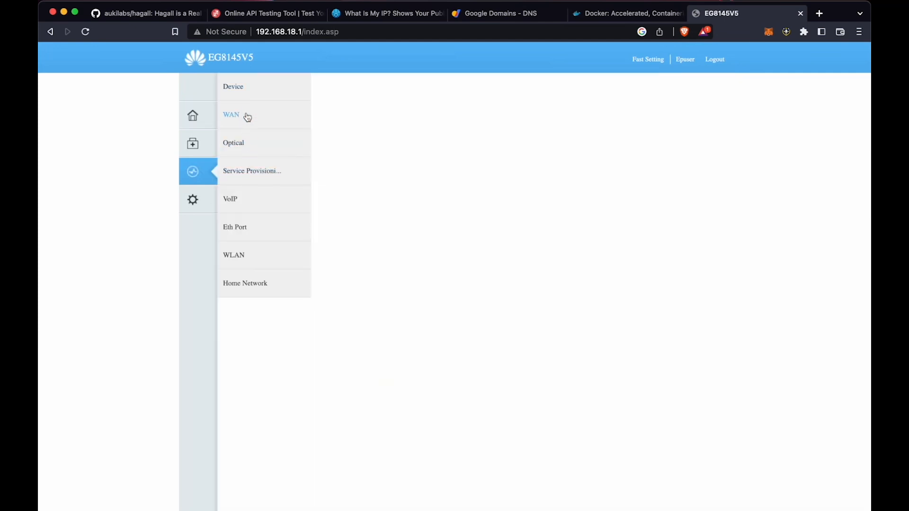
click(230, 114)
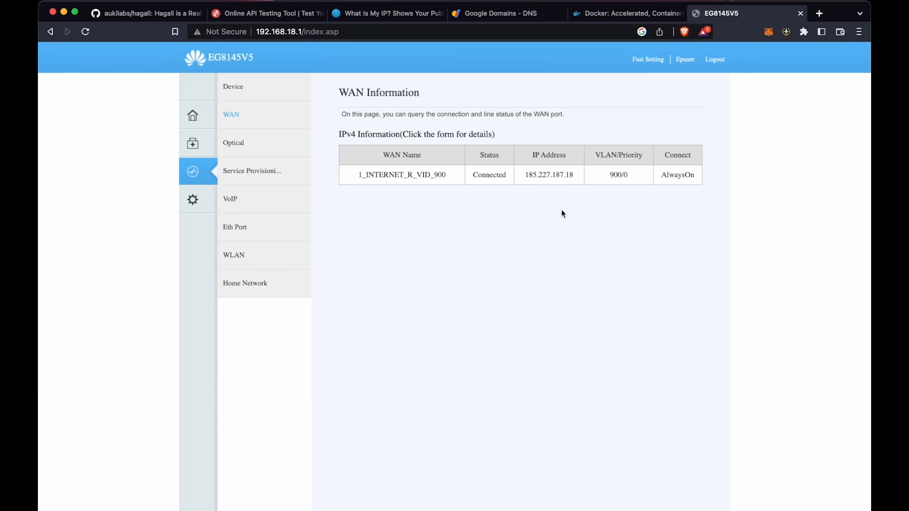
mouse_move(573, 73)
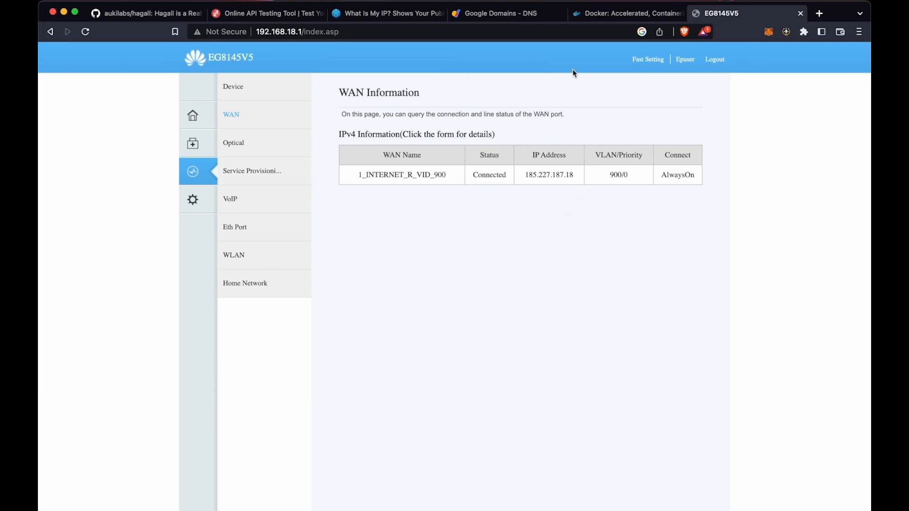